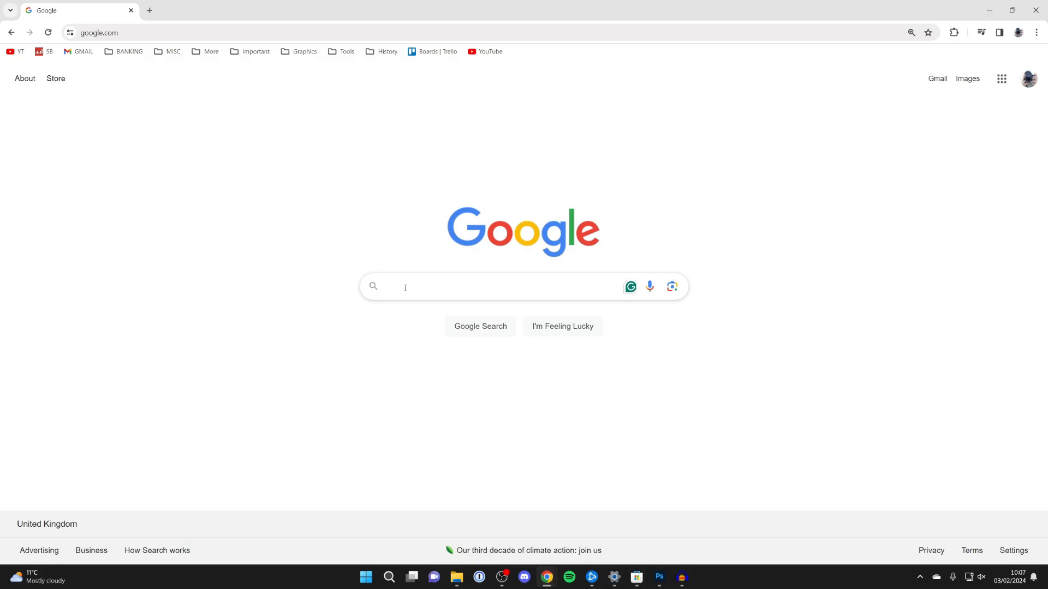
Step: Search Google for 'google meet' to bring up the Meet results
type("google meet")
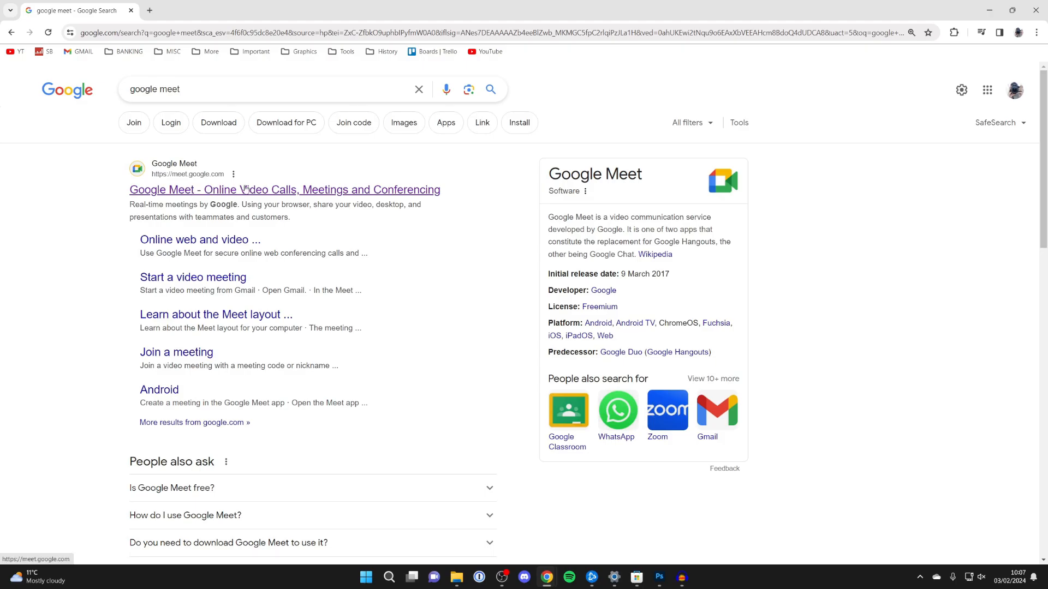
Step: Go to meet.google.com from the results and start an instant meeting
left_click(284, 189)
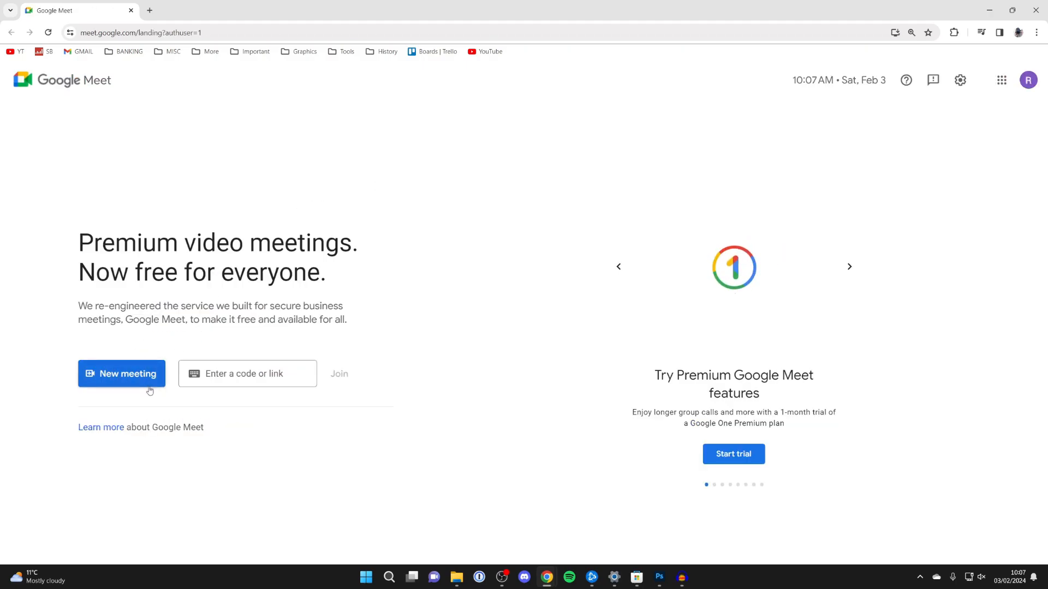
left_click(121, 373)
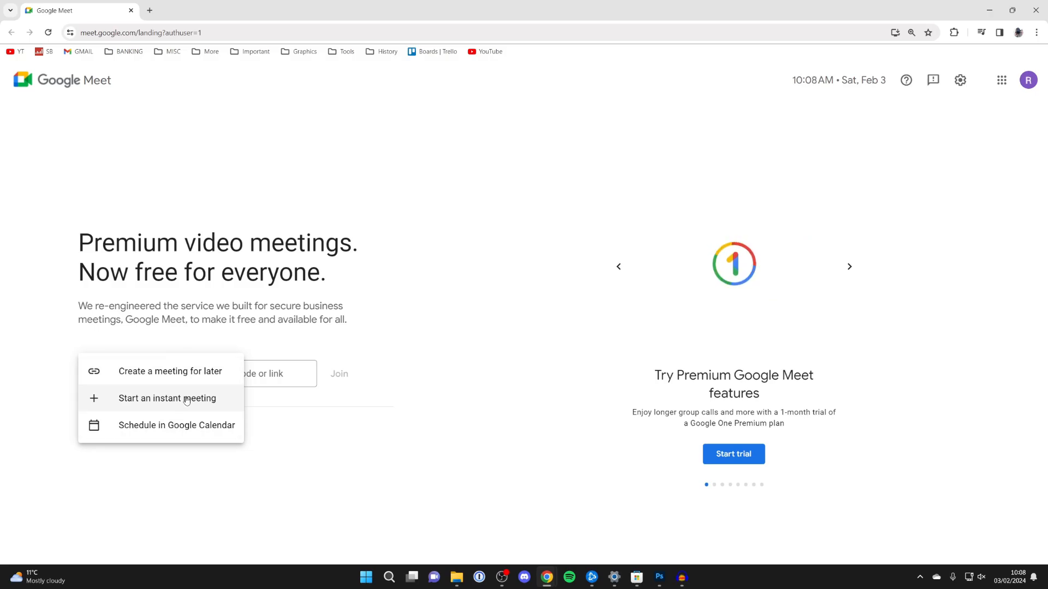
left_click(167, 398)
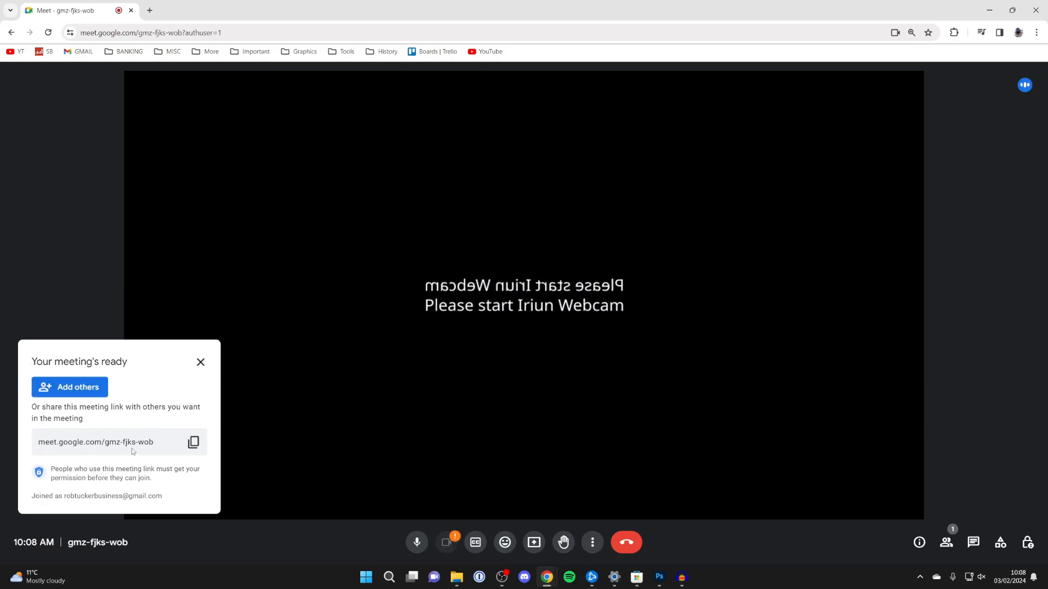
mouse_move(193, 442)
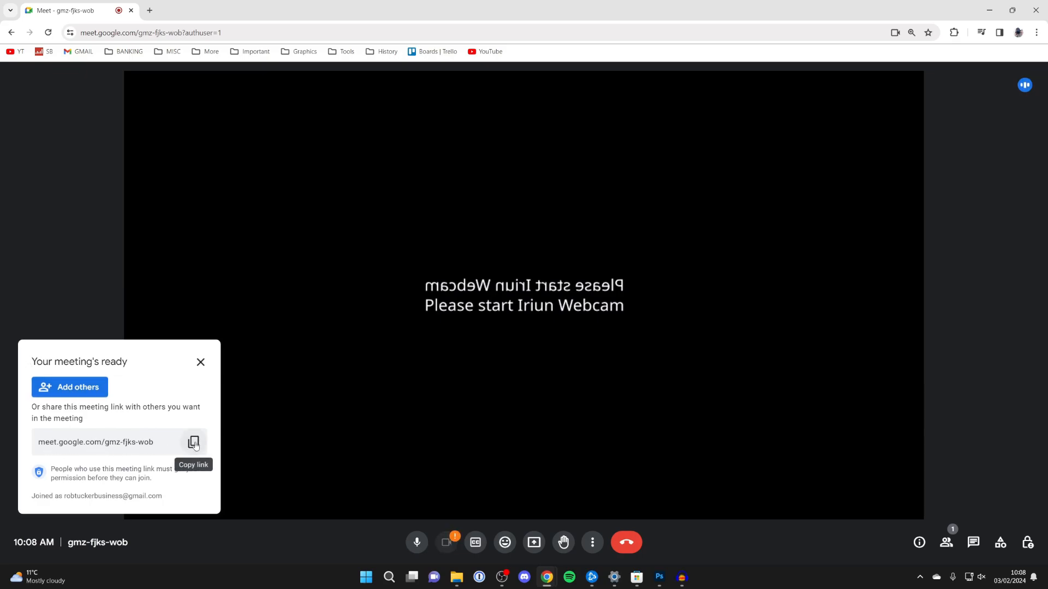
Step: Copy the new meeting's link and close the 'Your meeting's ready' card
left_click(193, 442)
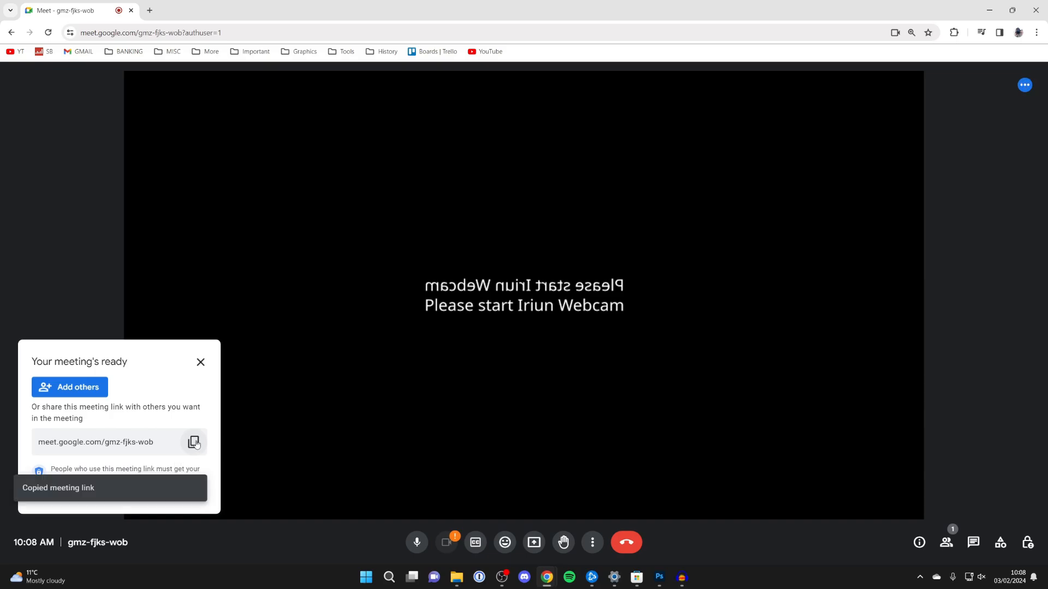
mouse_move(558, 391)
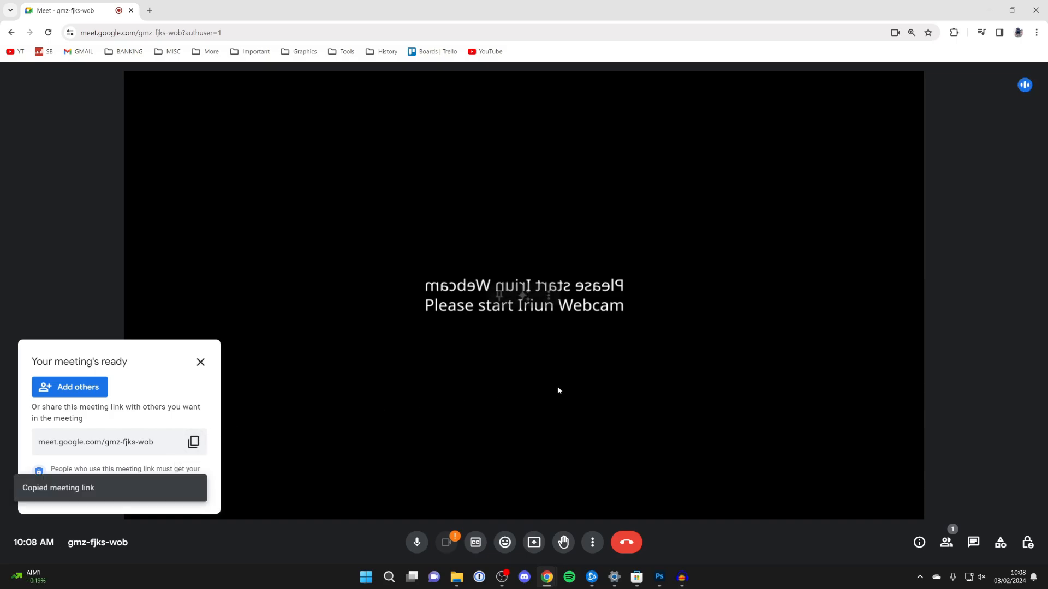
left_click(200, 362)
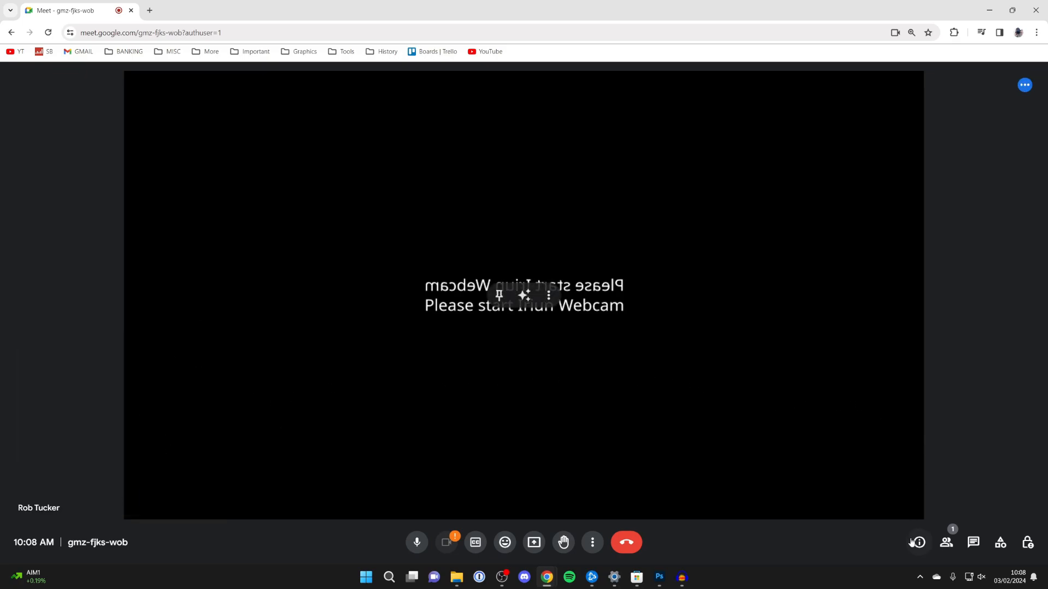
mouse_move(918, 542)
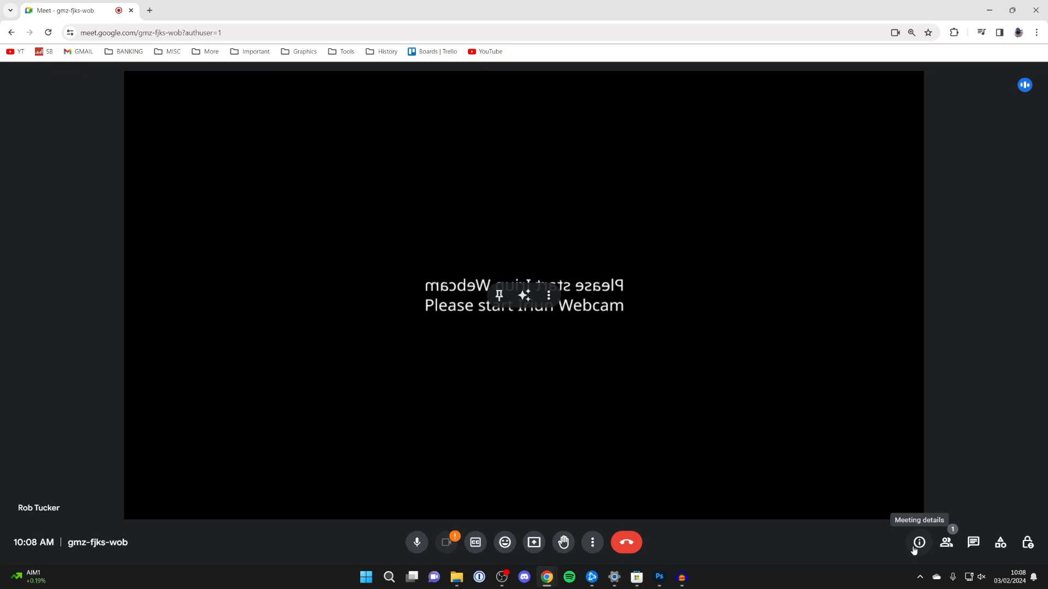
Step: Copy the joining info from Meeting details and start a fresh browser tab
left_click(918, 542)
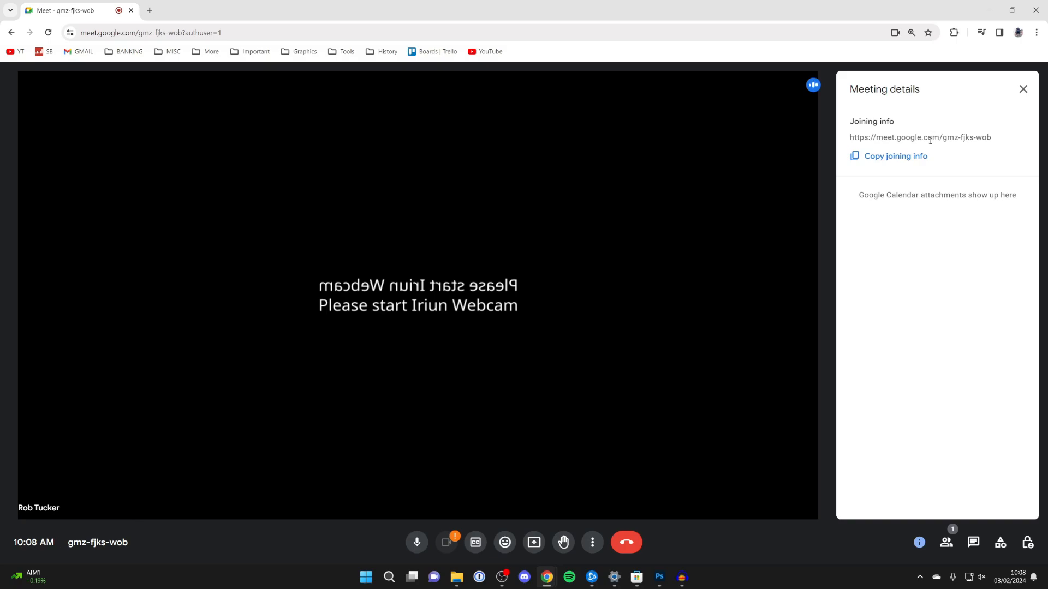
left_click(895, 156)
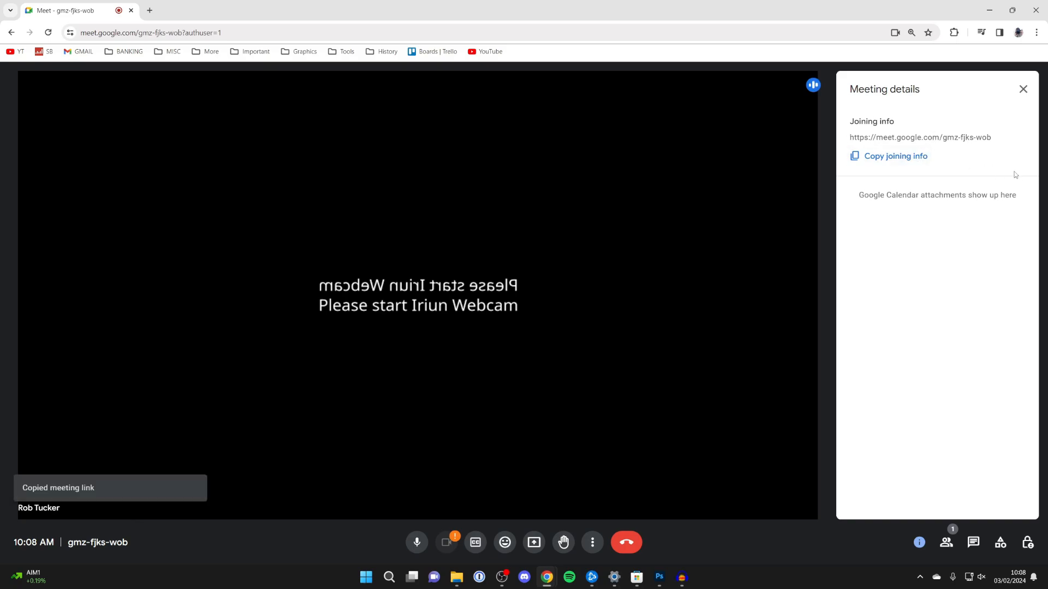
left_click(271, 10)
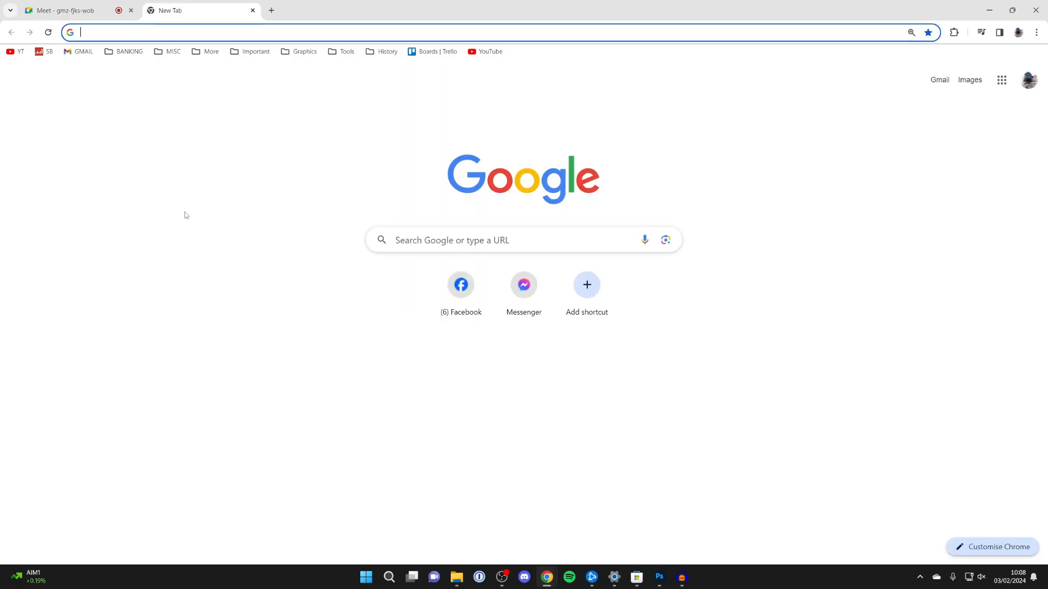
type("https://meet.google.com/gmz-fjks-wob")
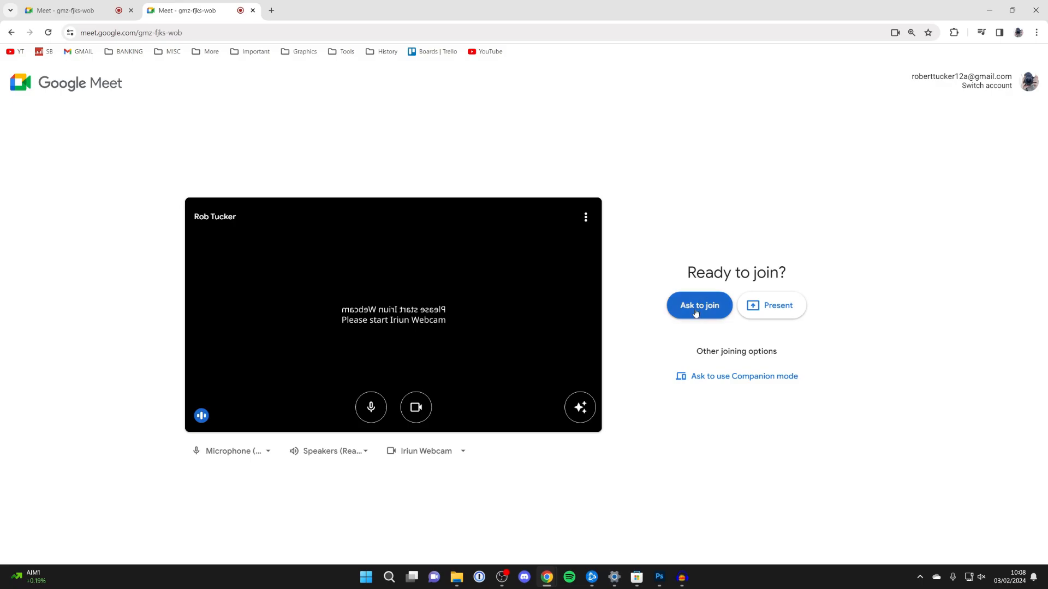
left_click(698, 305)
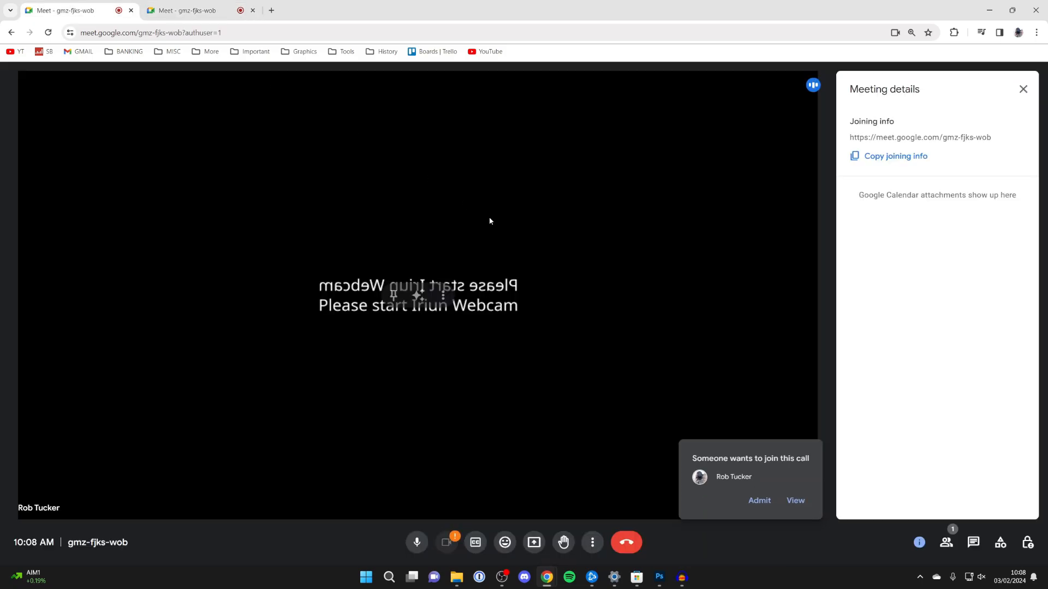
left_click(758, 501)
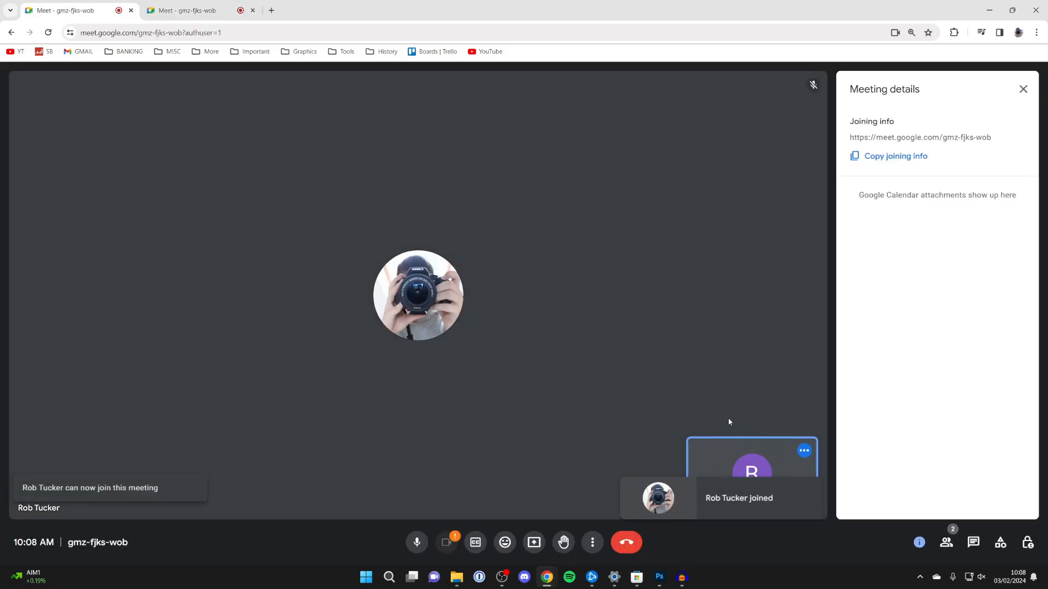